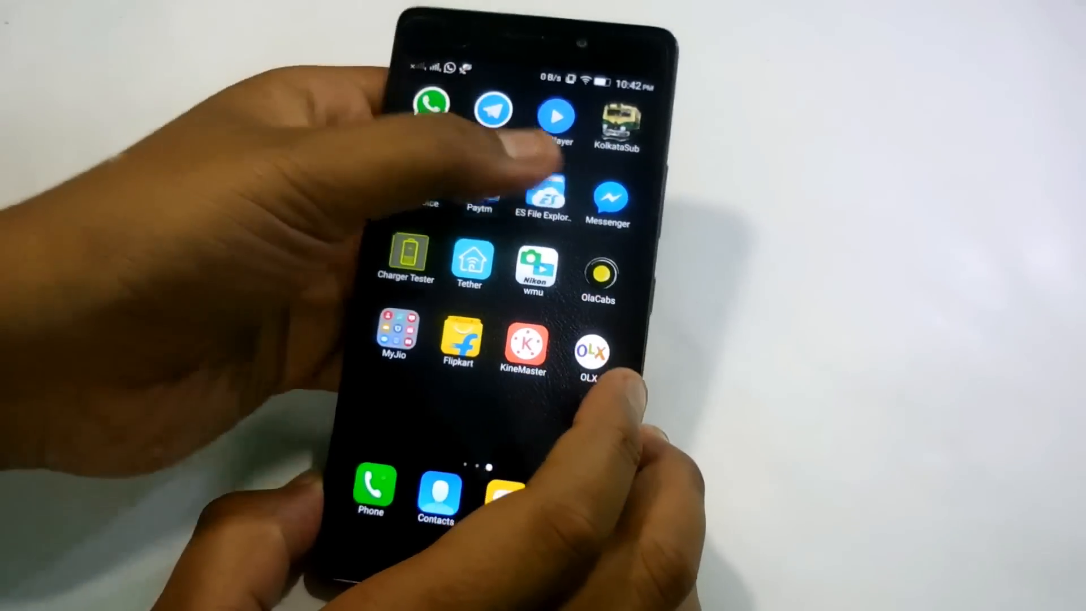
# Step: Locate the downloaded CyanogenMod and open_gapps 7.1 zip packages in ES File Explorer's file list
pyautogui.click(544, 193)
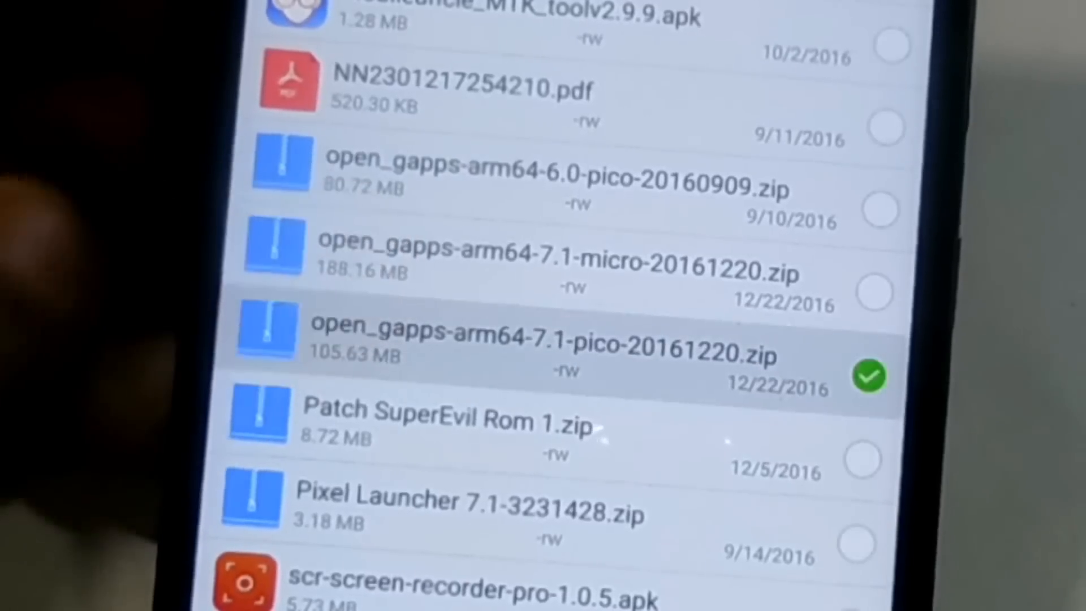
pyautogui.scroll(-3)
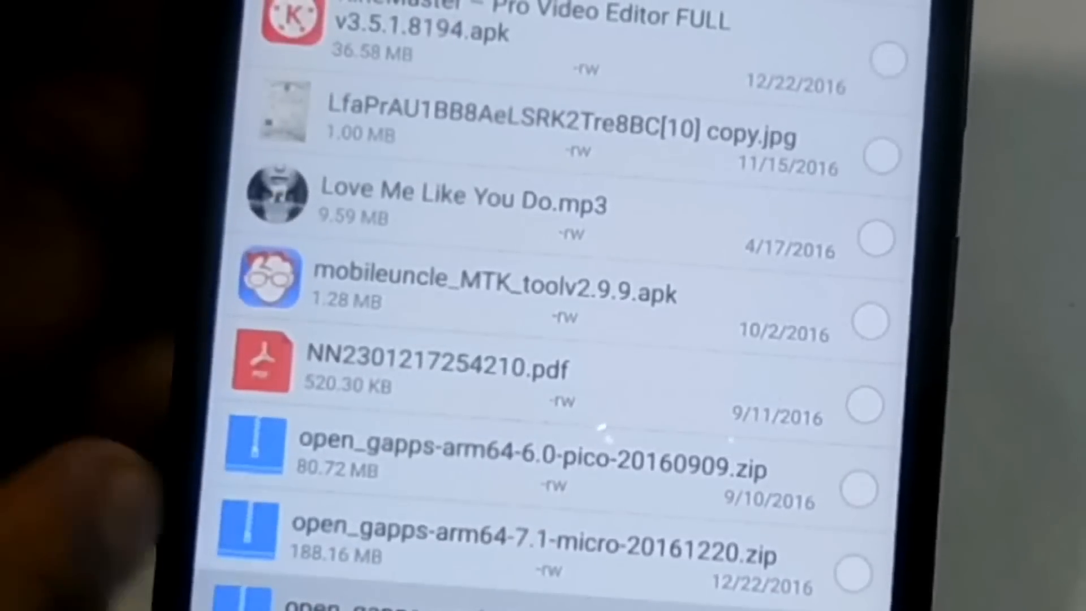
pyautogui.scroll(-3)
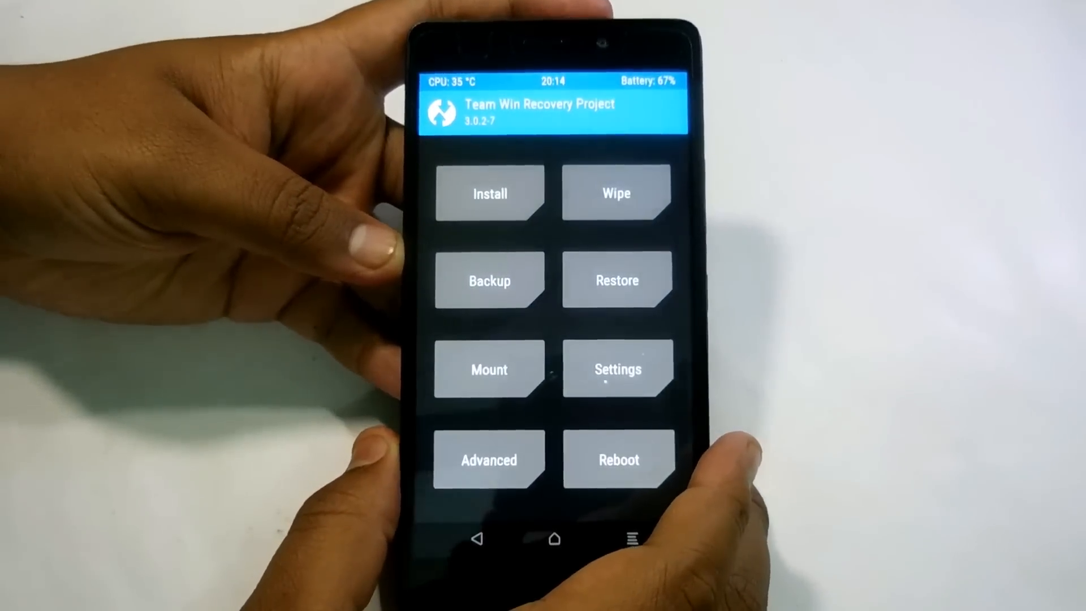
# Step: Run an Advanced Wipe of the Dalvik/ART Cache, Cache and Data partitions
pyautogui.click(615, 193)
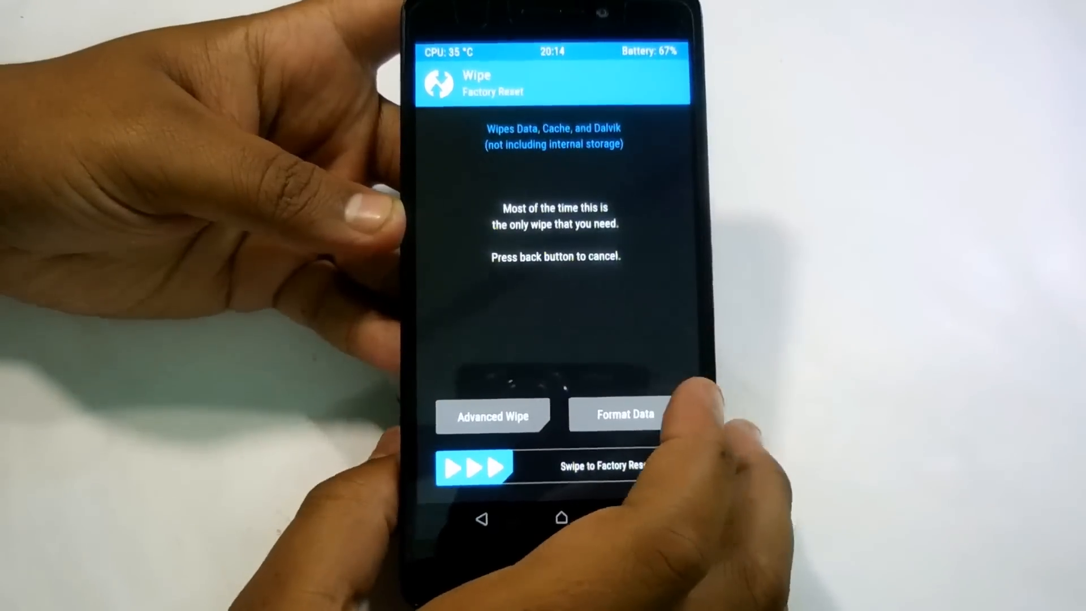
pyautogui.click(492, 416)
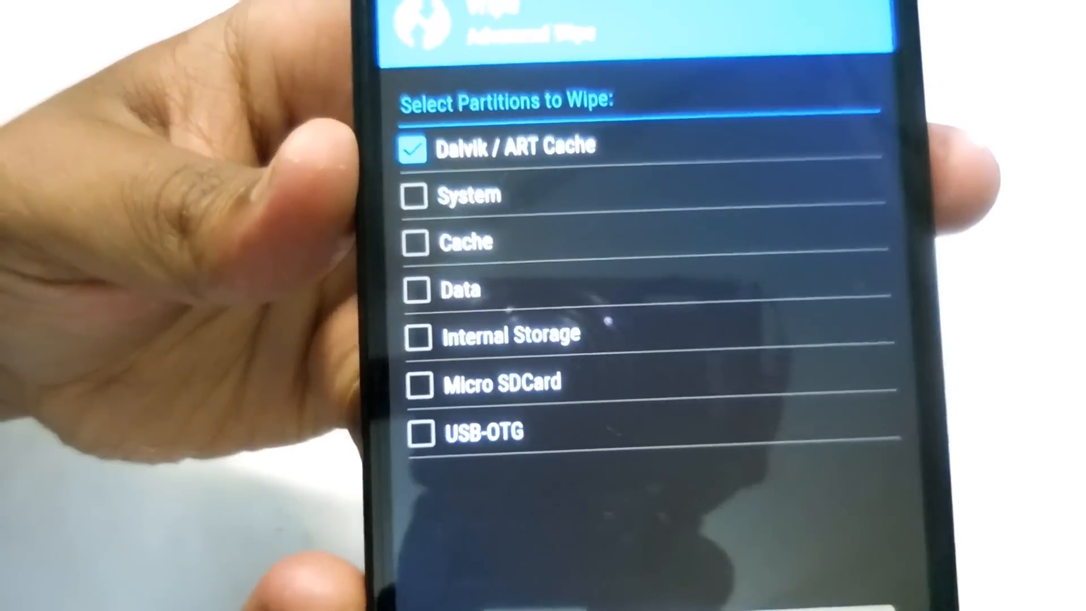
pyautogui.click(461, 277)
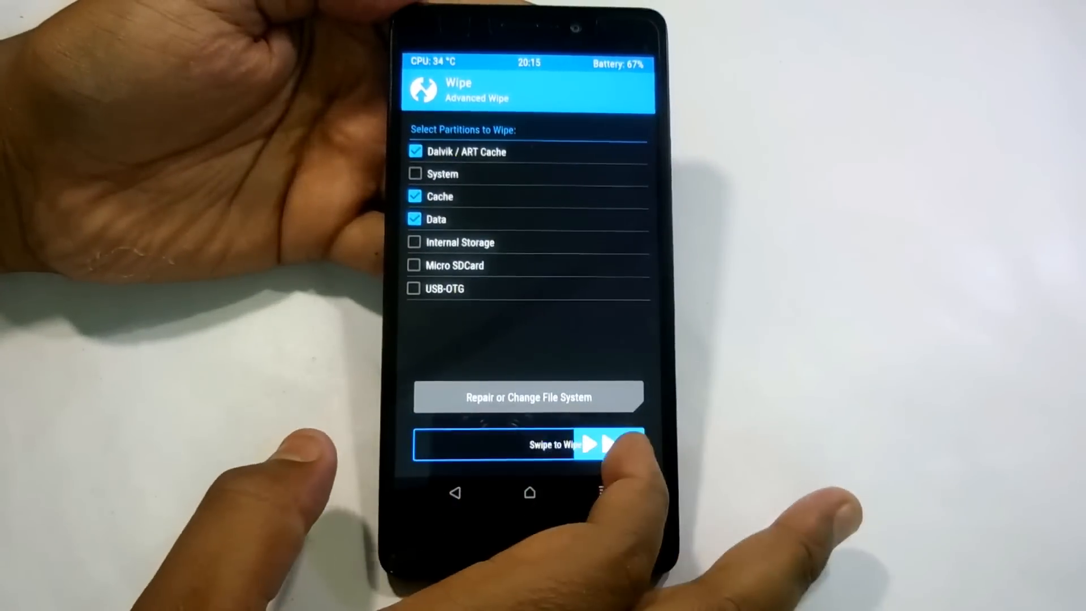
pyautogui.moveTo(450, 444); pyautogui.dragTo(623, 444)
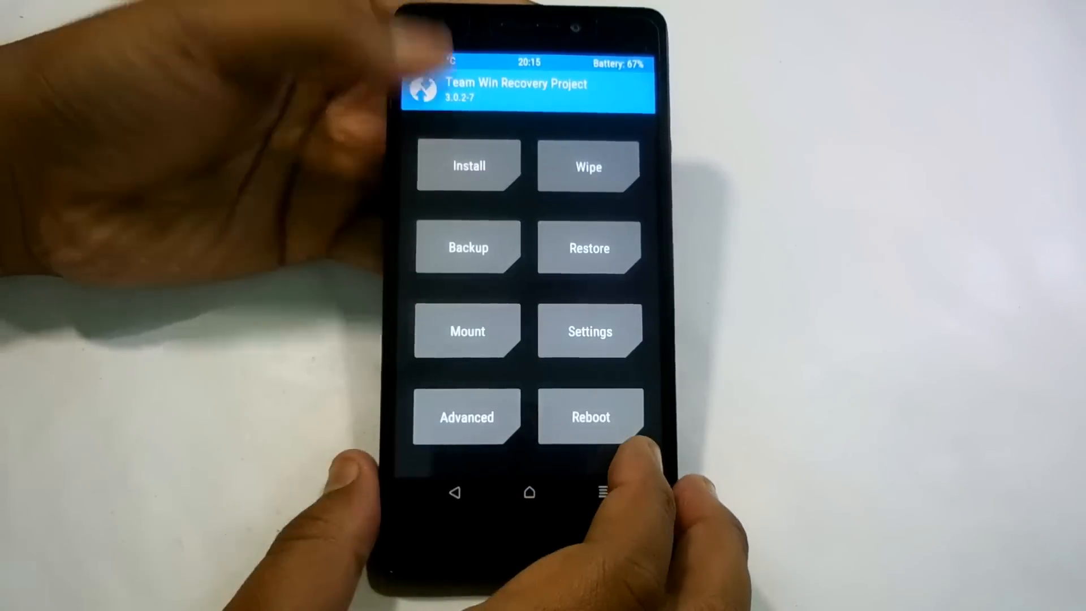
# Step: Choose the Micro SDCard as the source storage for installing zips
pyautogui.click(468, 166)
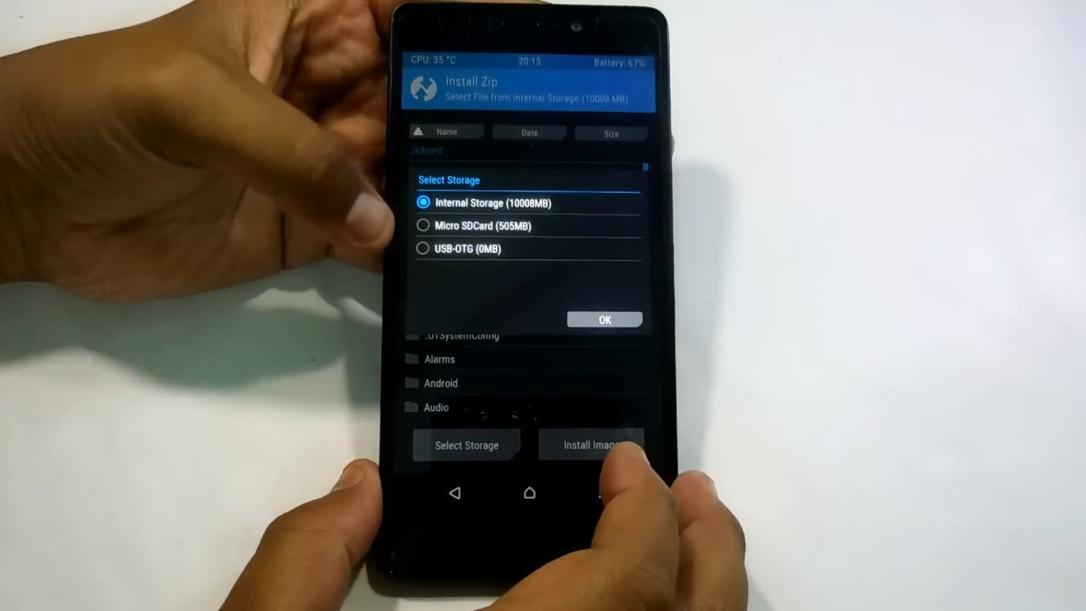
pyautogui.click(421, 224)
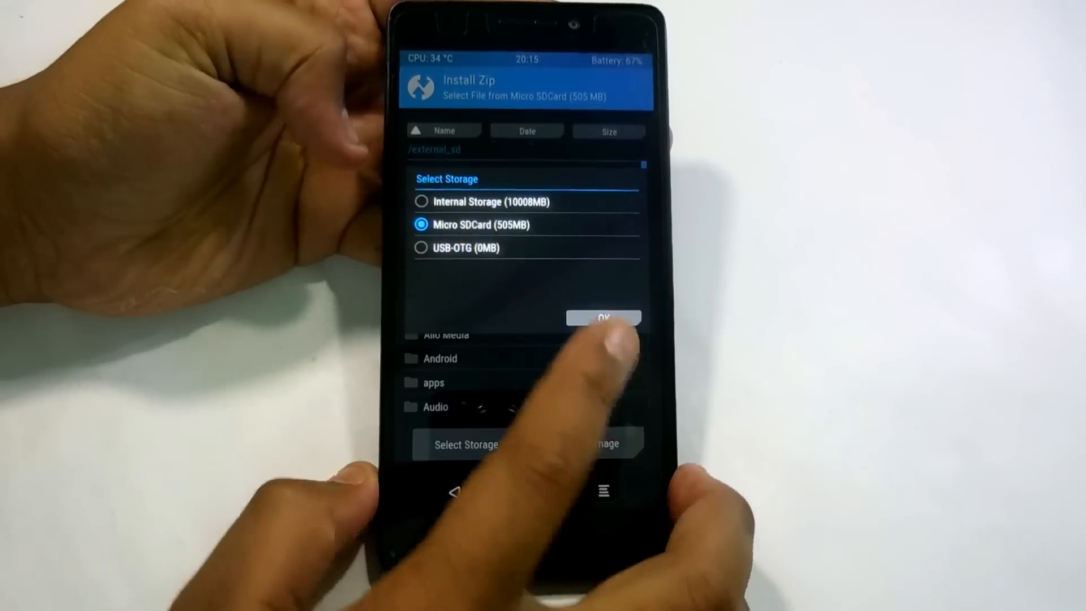
pyautogui.click(602, 318)
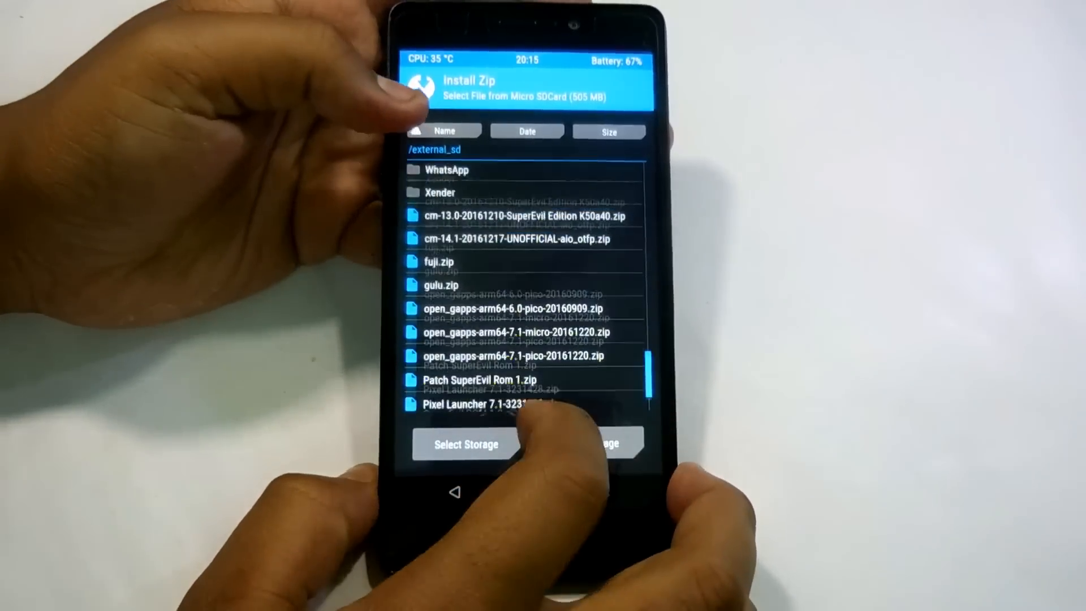
# Step: Flash cm-14.1-20161217-UNOFFICIAL-aio_otfp.zip and return to the zip file list
pyautogui.click(516, 238)
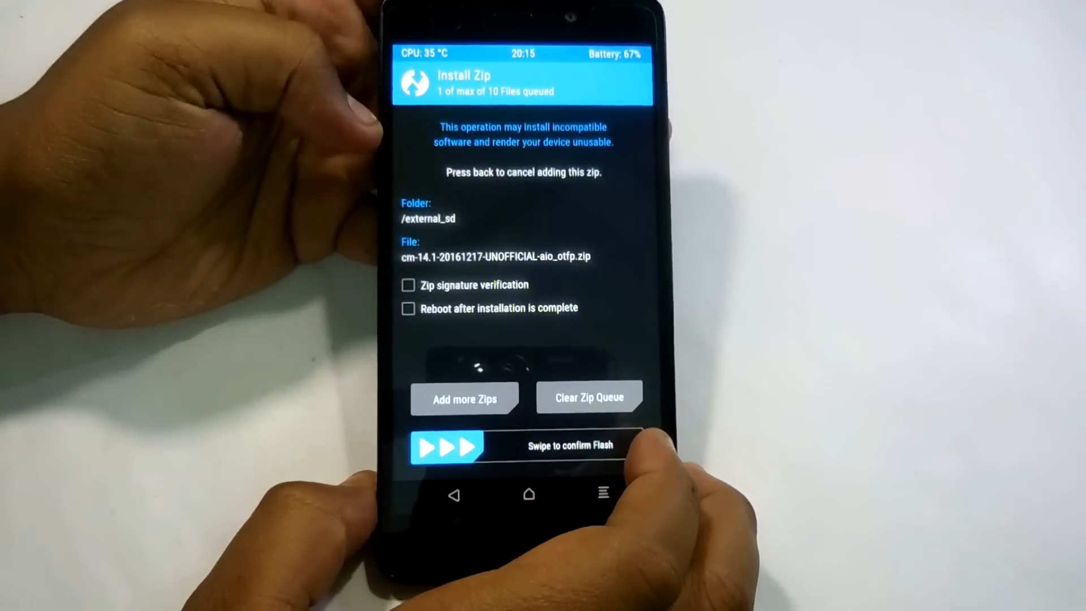
pyautogui.moveTo(447, 445); pyautogui.dragTo(623, 446)
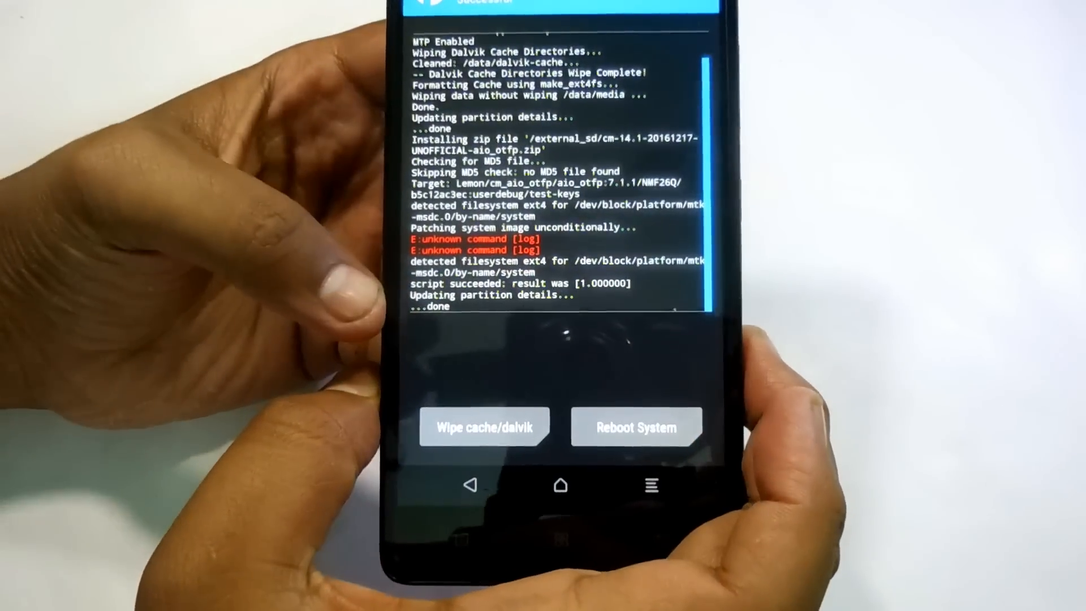
pyautogui.click(485, 426)
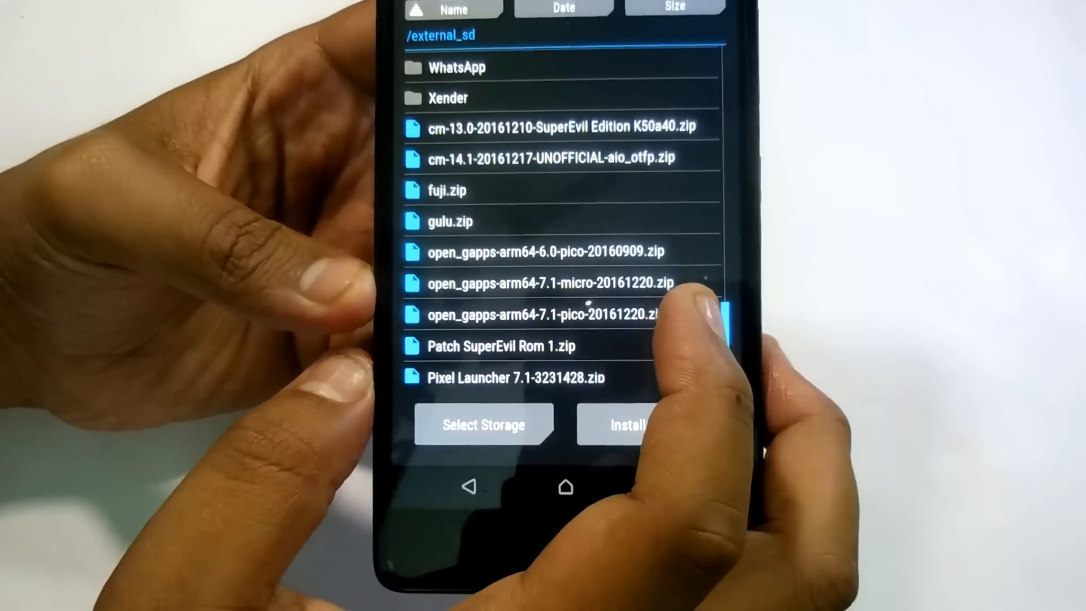
# Step: Flash open_gapps-arm64-7.1-micro-20161220.zip, then reboot the phone into the new system
pyautogui.click(549, 283)
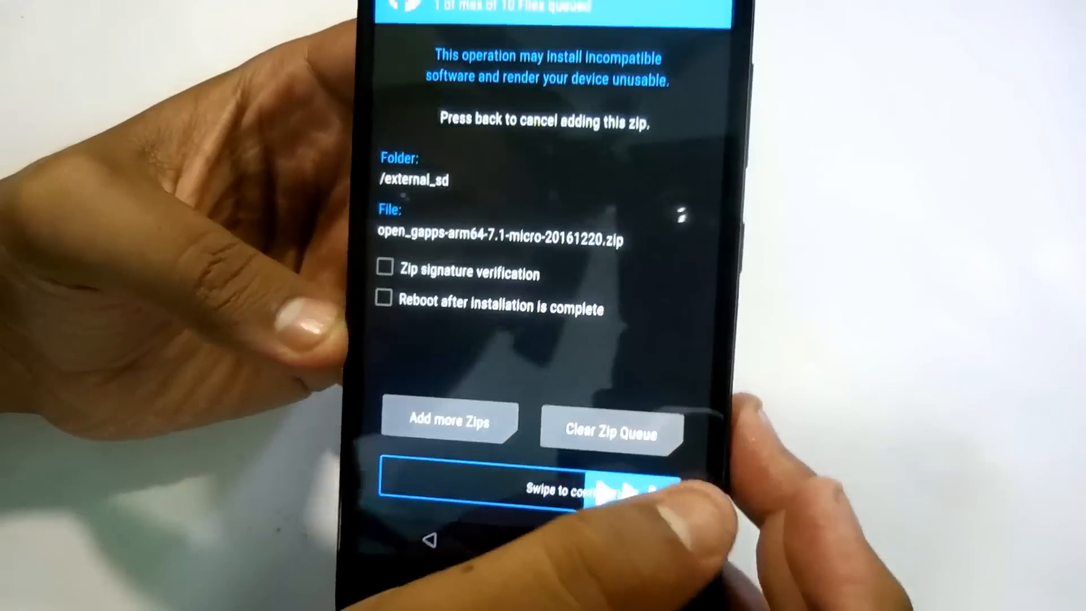
pyautogui.moveTo(430, 477); pyautogui.dragTo(679, 477)
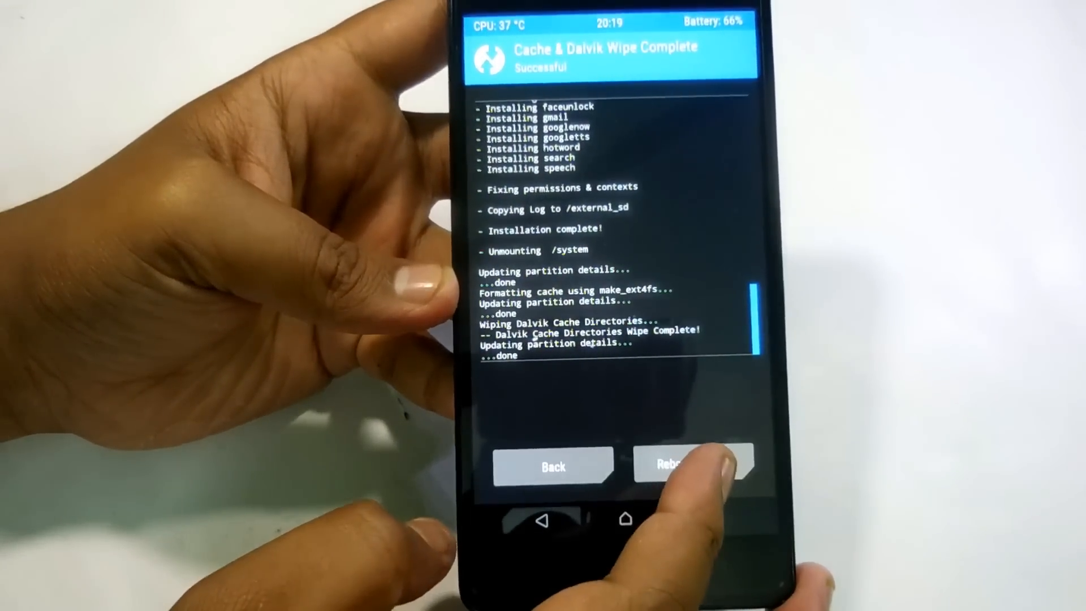
pyautogui.click(693, 466)
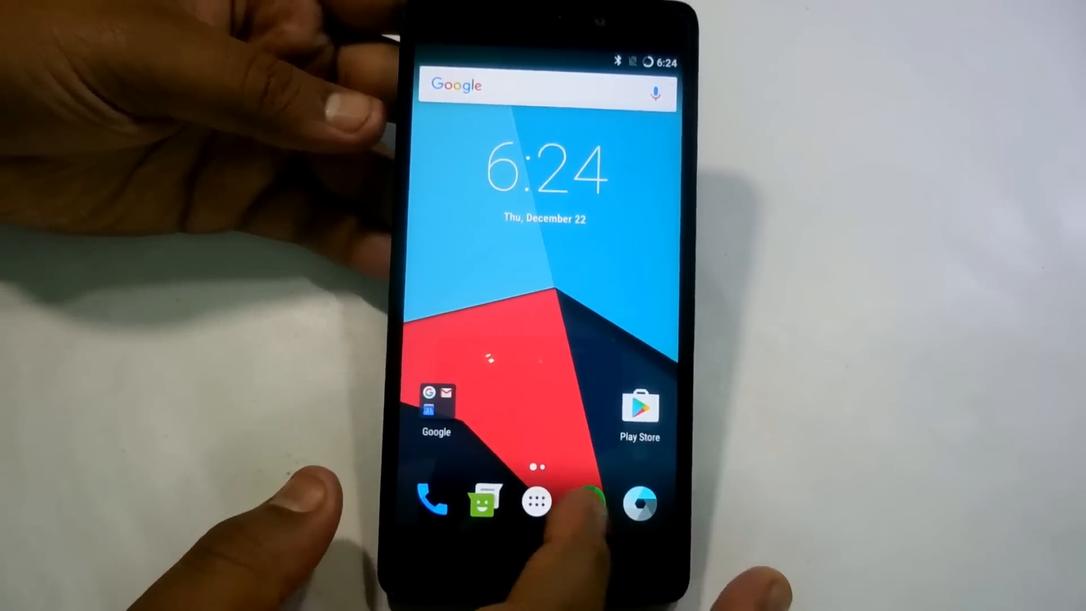
# Step: View About phone details showing CyanogenMod 14.1-20161217-UNOFFICIAL-aio_otfp on the K3Note
pyautogui.click(538, 501)
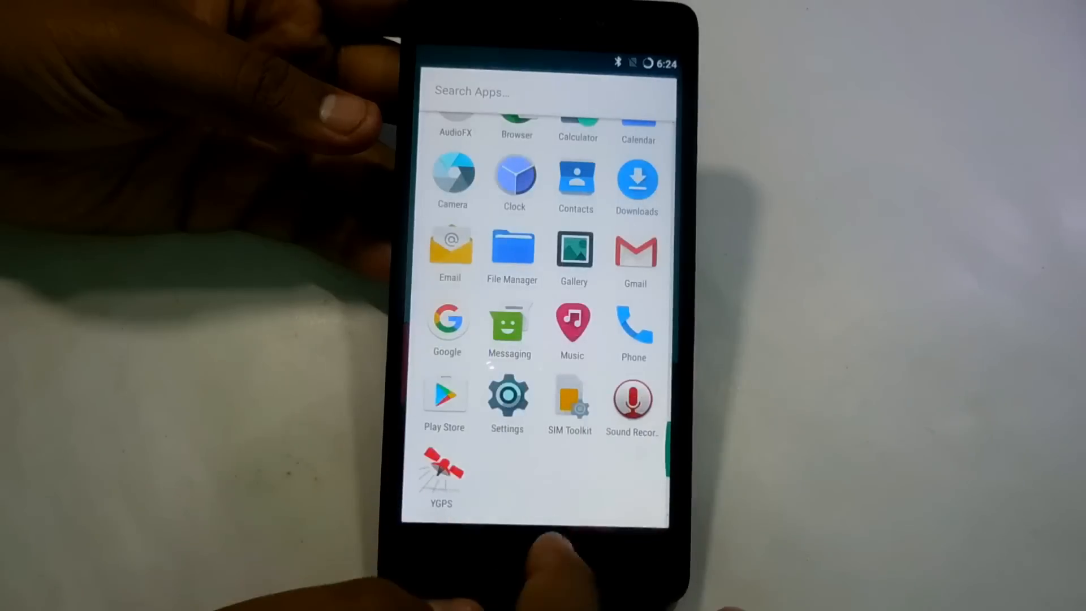
pyautogui.scroll(-3)
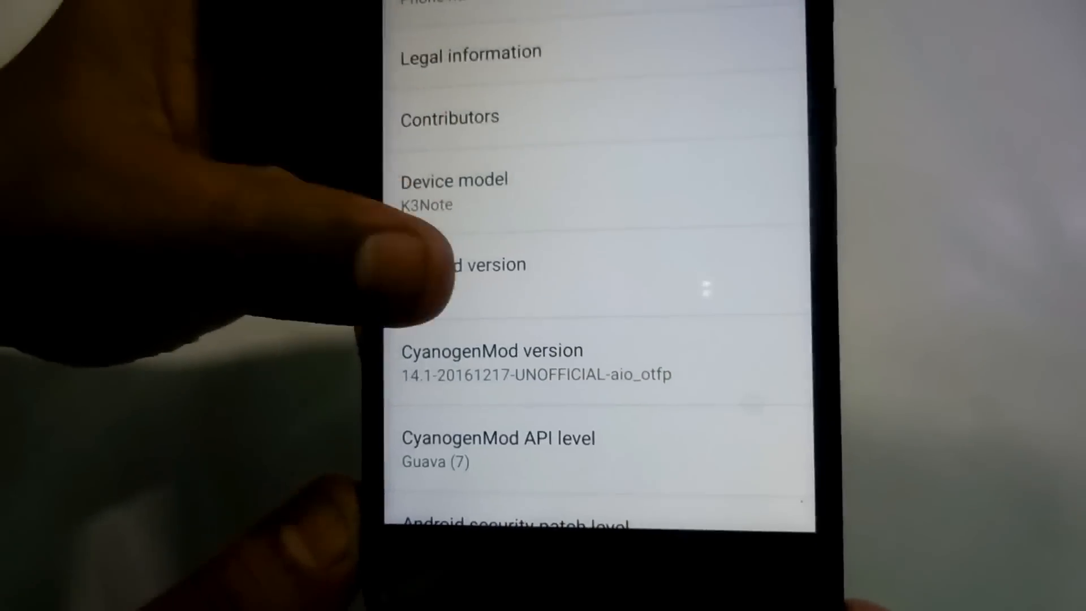
pyautogui.scroll(-3)
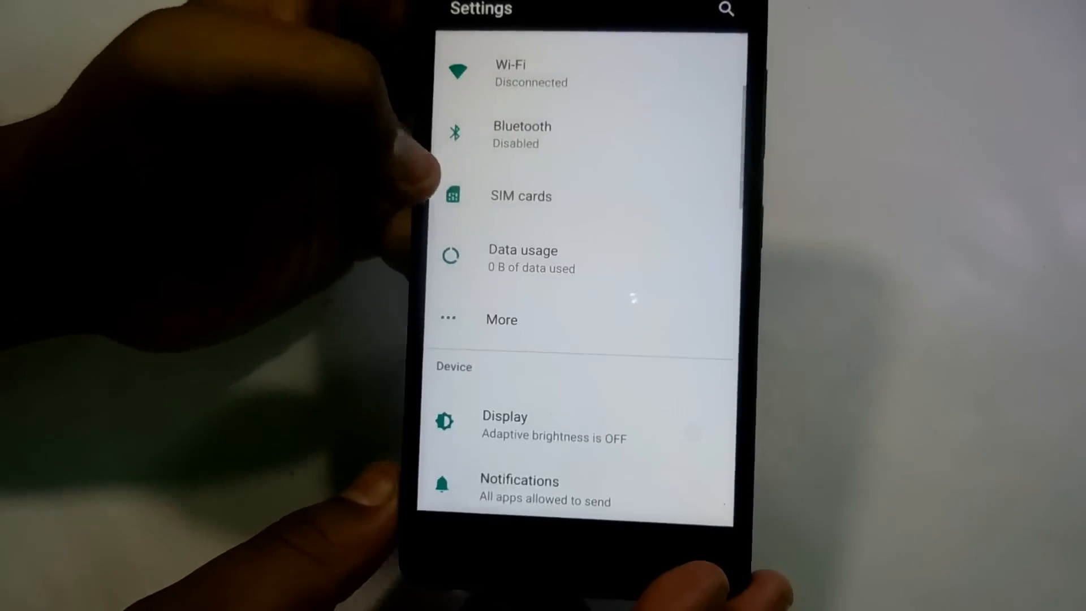
# Step: Launch Camera, answer the location prompt and take two test photos
pyautogui.click(521, 196)
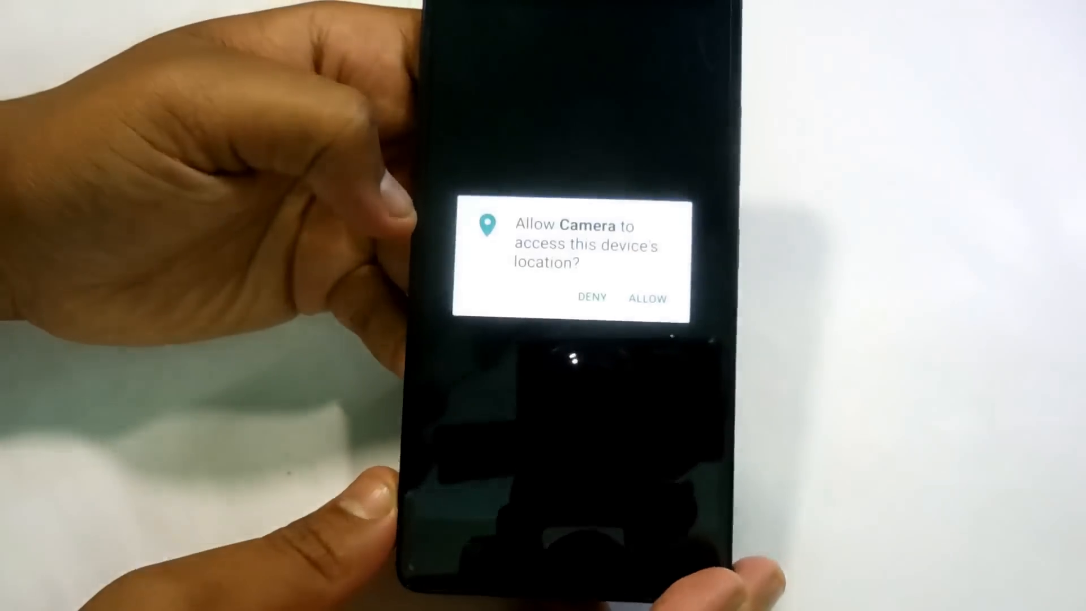
pyautogui.click(647, 297)
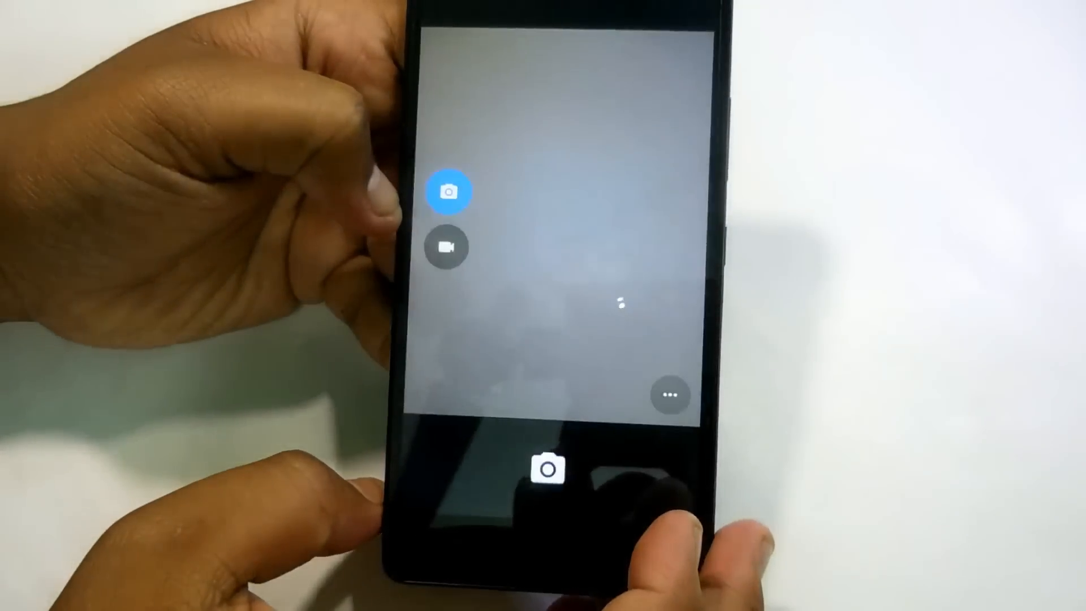
pyautogui.click(542, 475)
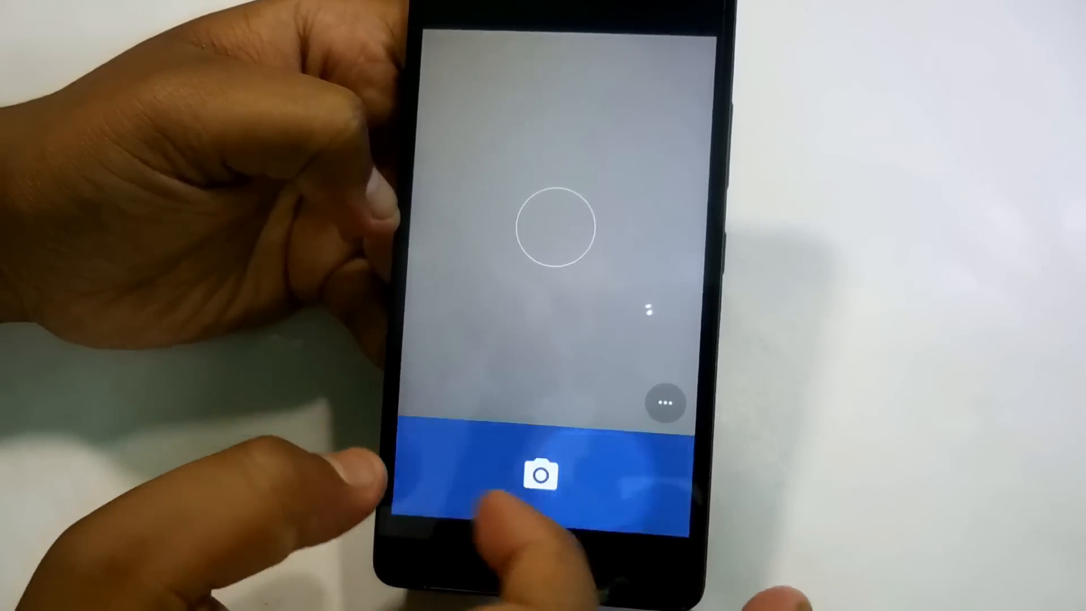
pyautogui.click(539, 475)
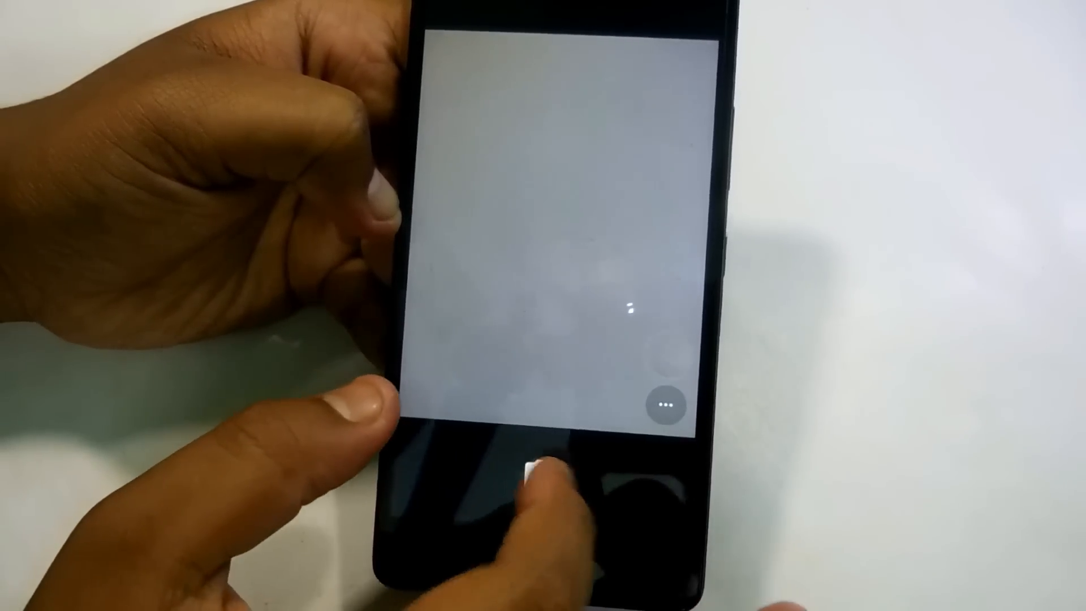
# Step: Switch Camera to Video mode, record a short test clip and stop to review it
pyautogui.click(665, 405)
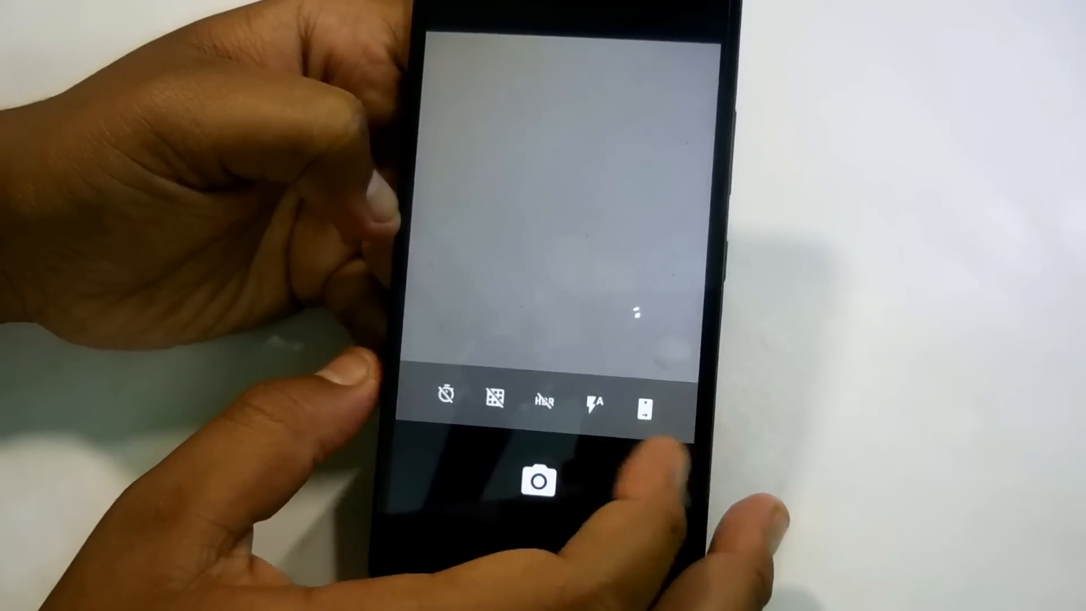
pyautogui.click(652, 400)
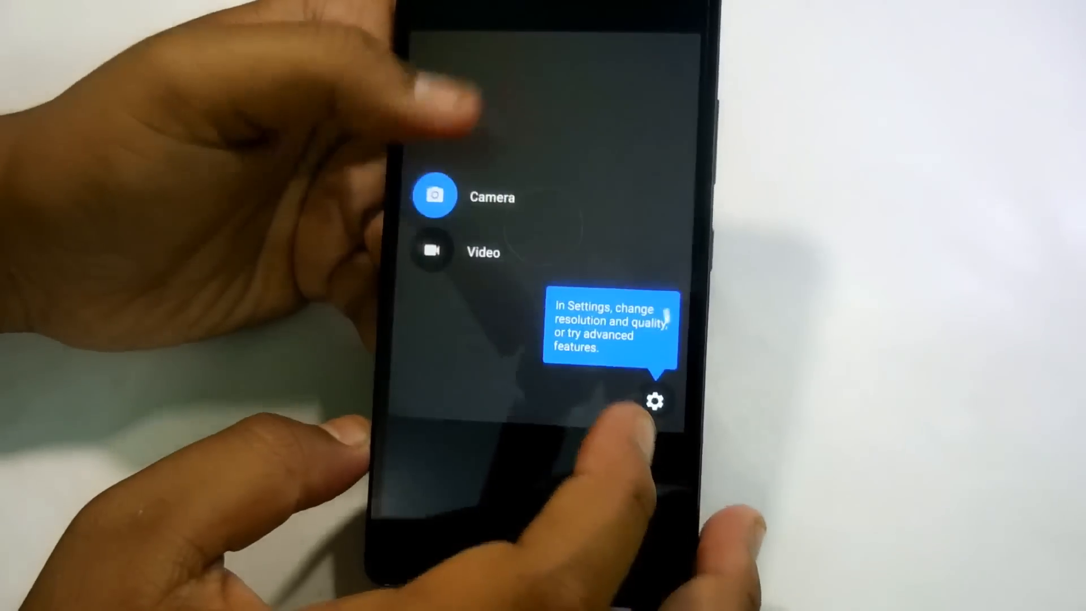
pyautogui.click(652, 400)
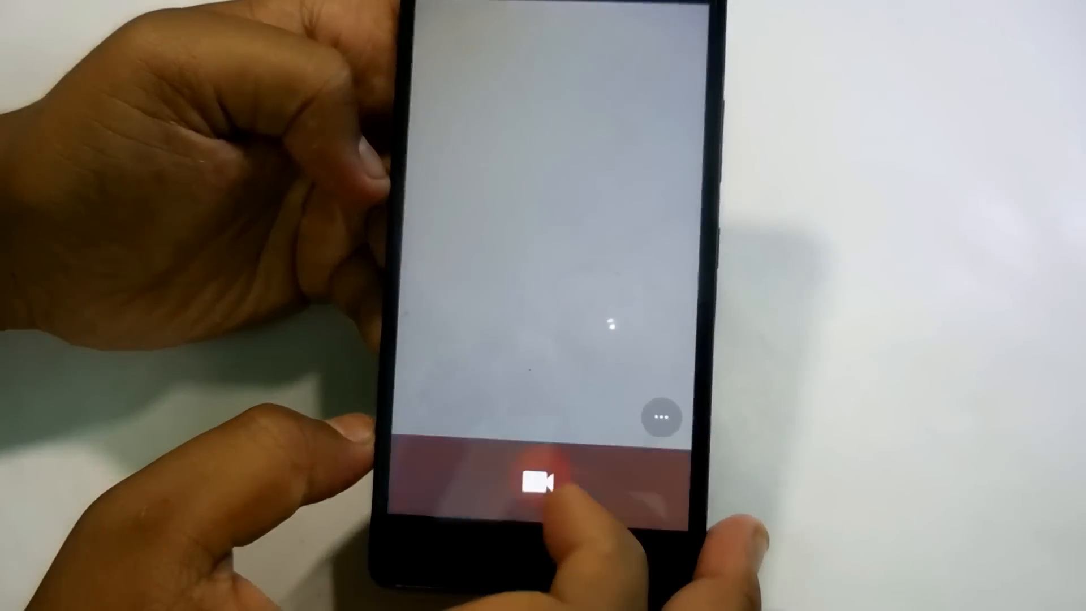
pyautogui.click(541, 483)
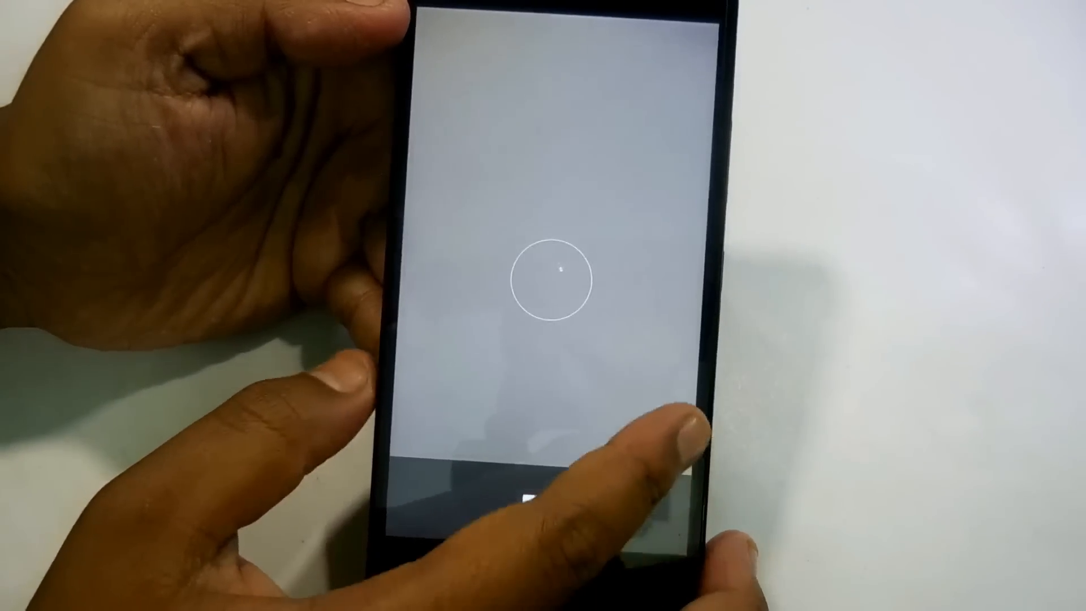
pyautogui.click(552, 279)
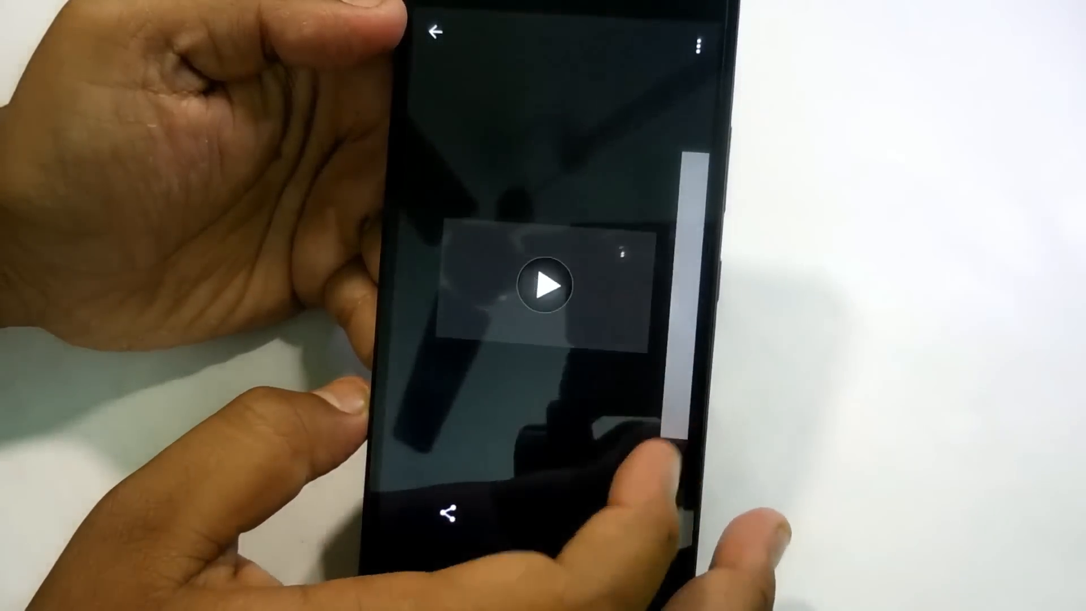
# Step: Leave the camera and return to the app list
pyautogui.click(437, 31)
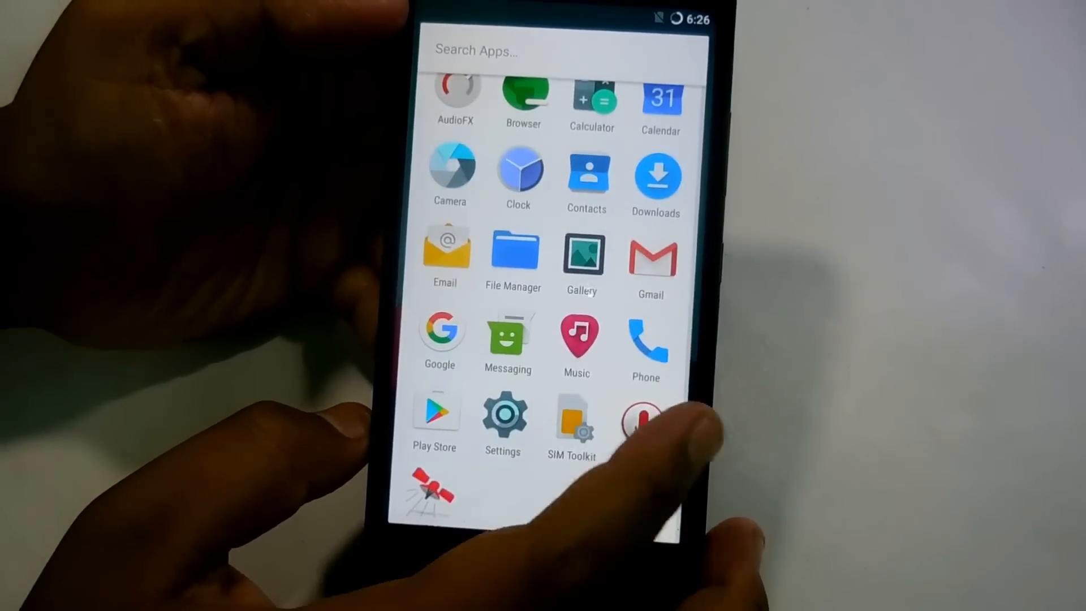
pyautogui.click(640, 422)
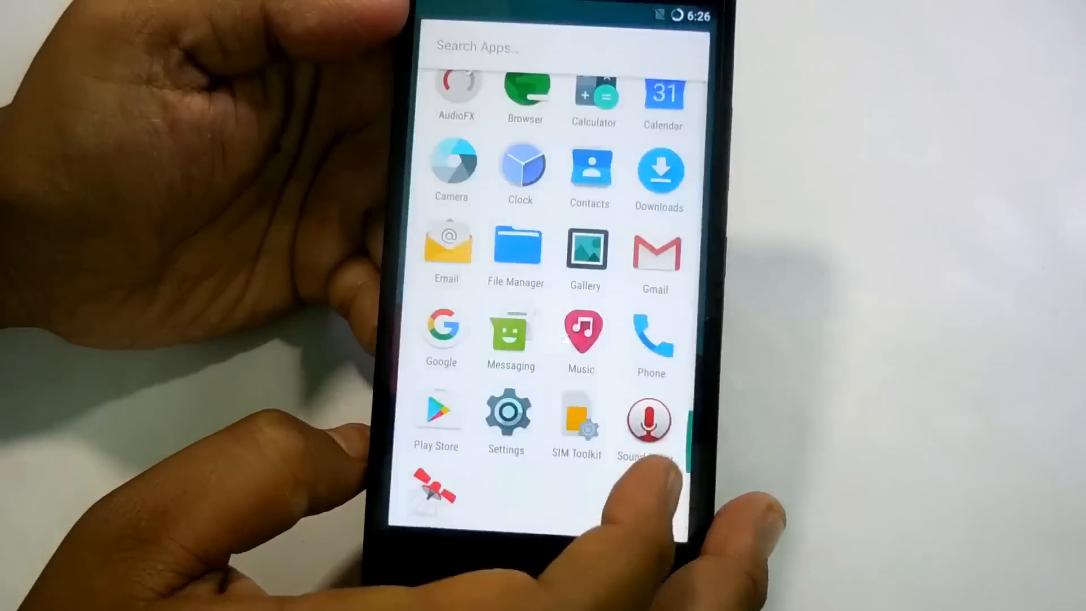
pyautogui.scroll(-3)
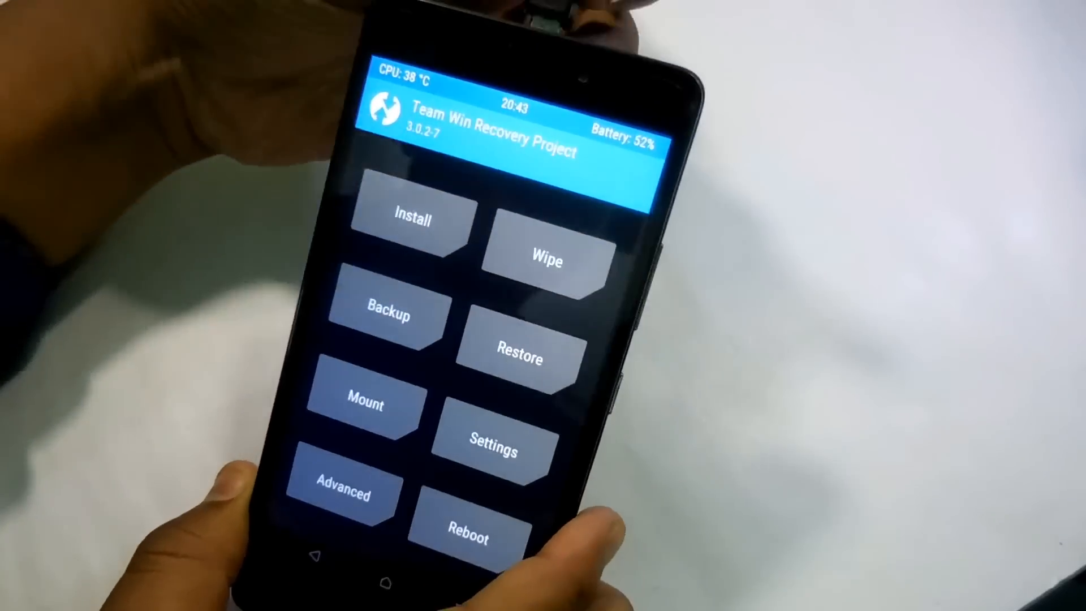
# Step: Start a zip install from TWRP's main menu and check the SIM cards entry under Wireless & networks
pyautogui.click(412, 220)
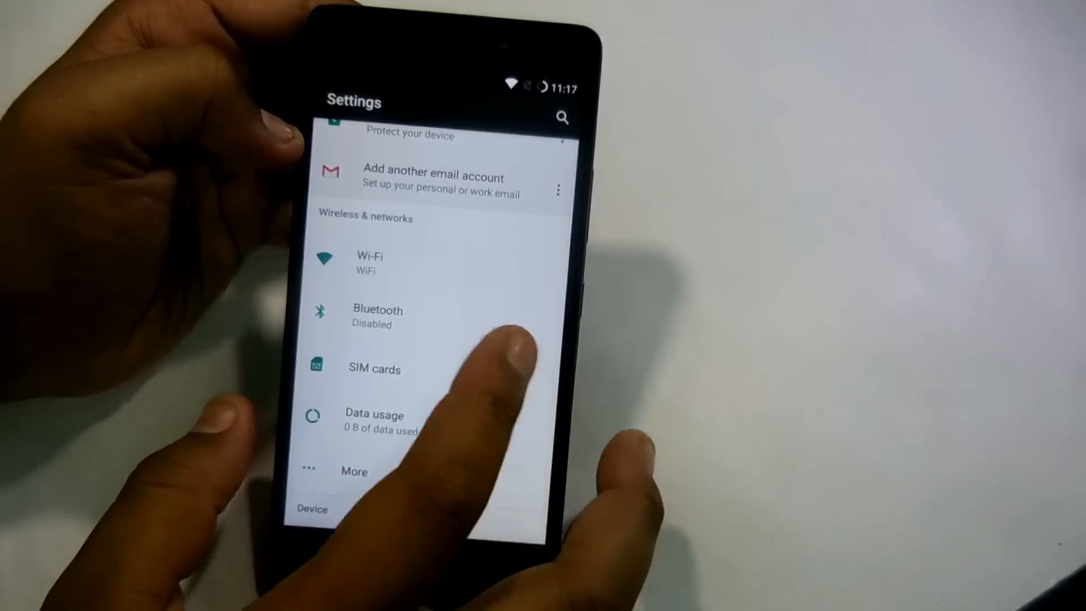
pyautogui.click(375, 367)
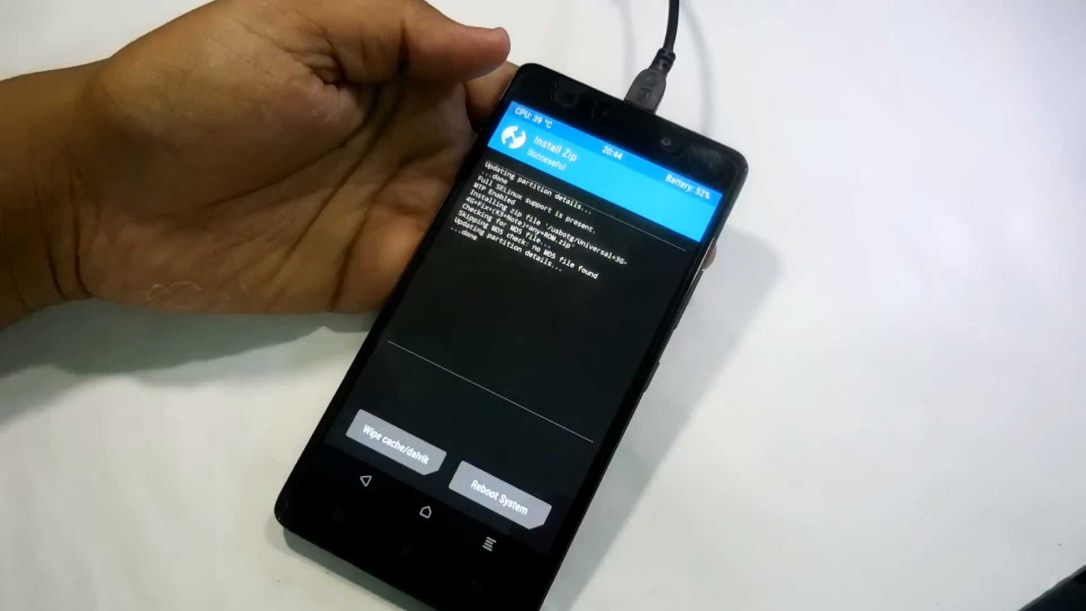
# Step: Wipe cache/dalvik after the successful install and reboot into the system
pyautogui.click(391, 437)
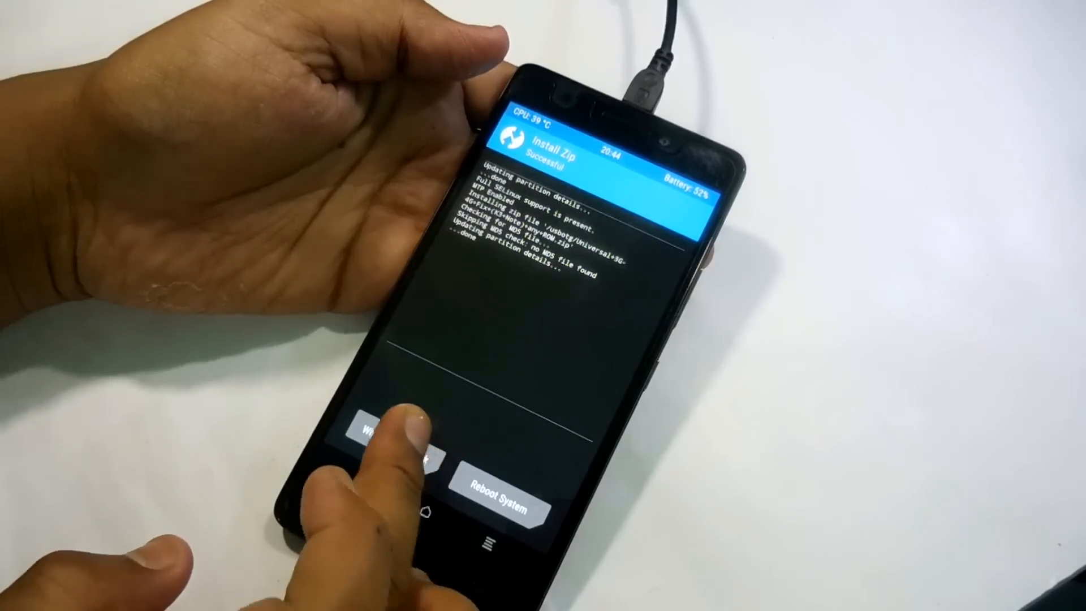
pyautogui.click(501, 503)
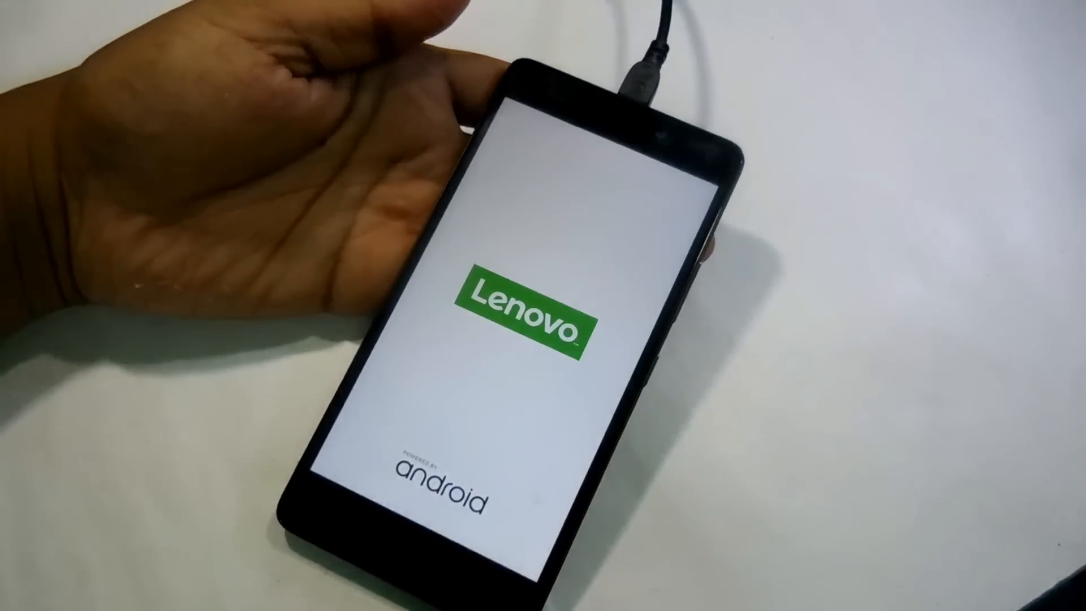